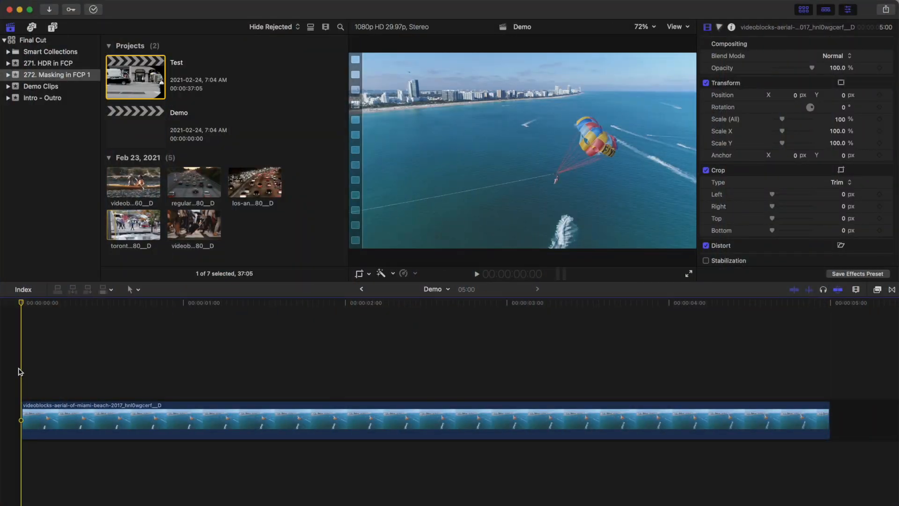
Step: Option-drag the aerial beach clip into a connected copy above itself and show the Effects browser
left_click(67, 419)
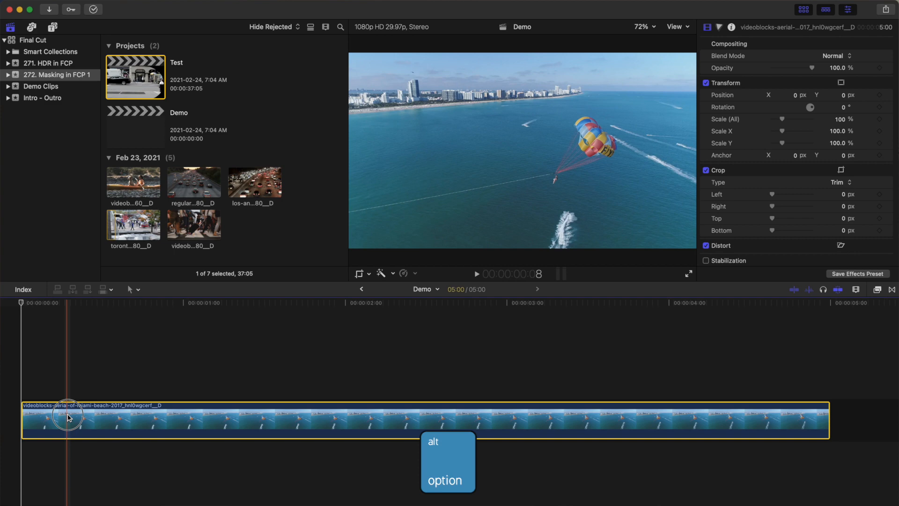
left_click_drag(68, 418, 68, 376)
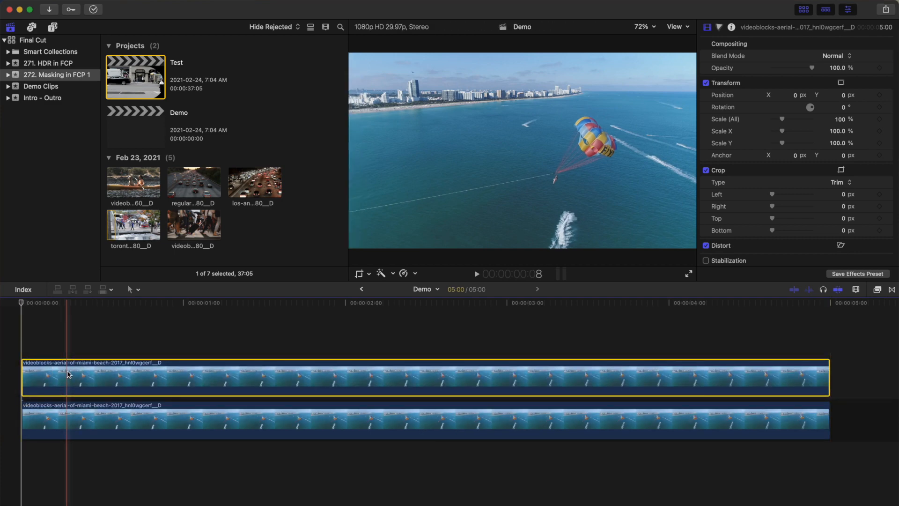
key("cmd+5")
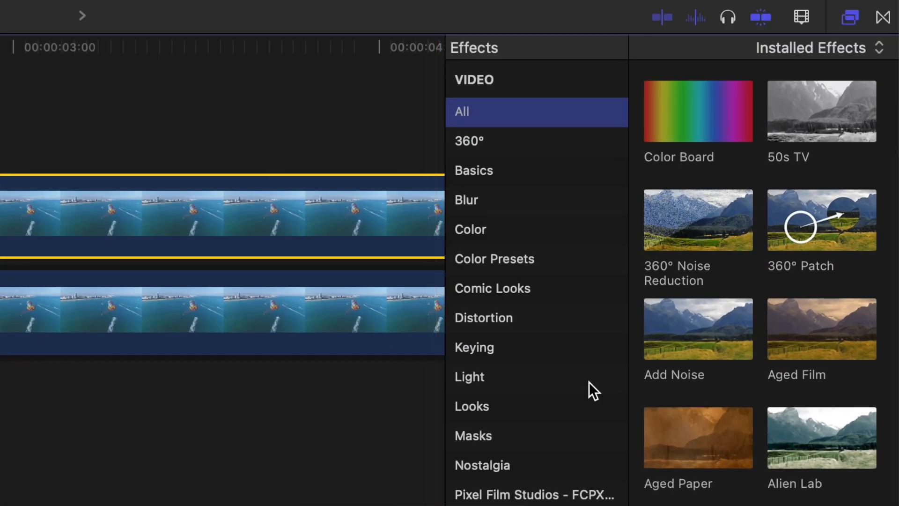
Step: Add a Shape Mask to the upper clip, shrink it to a small circle and centre it on the parasail
left_click(474, 436)
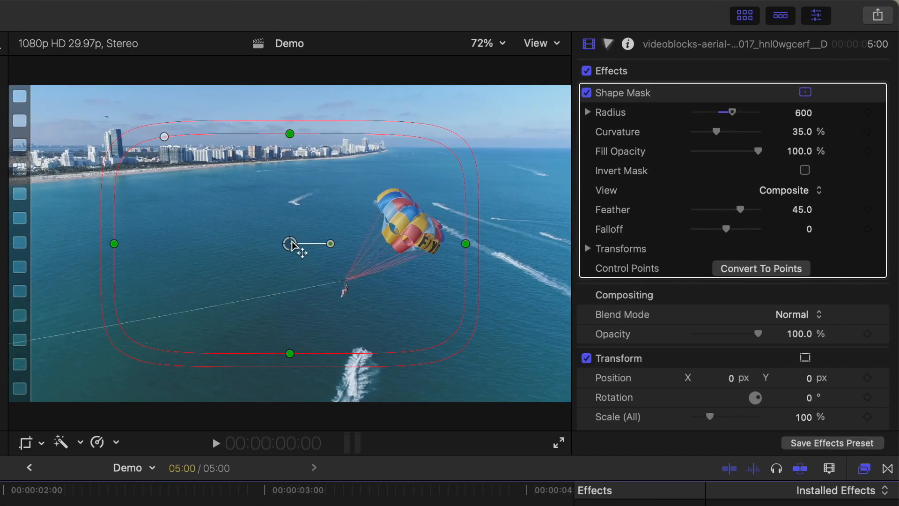
left_click_drag(291, 244, 346, 289)
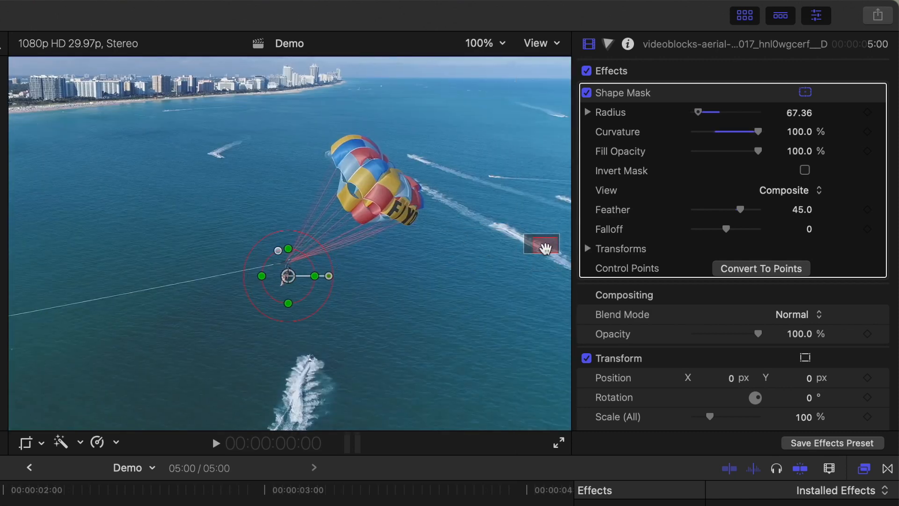
left_click_drag(748, 209, 745, 209)
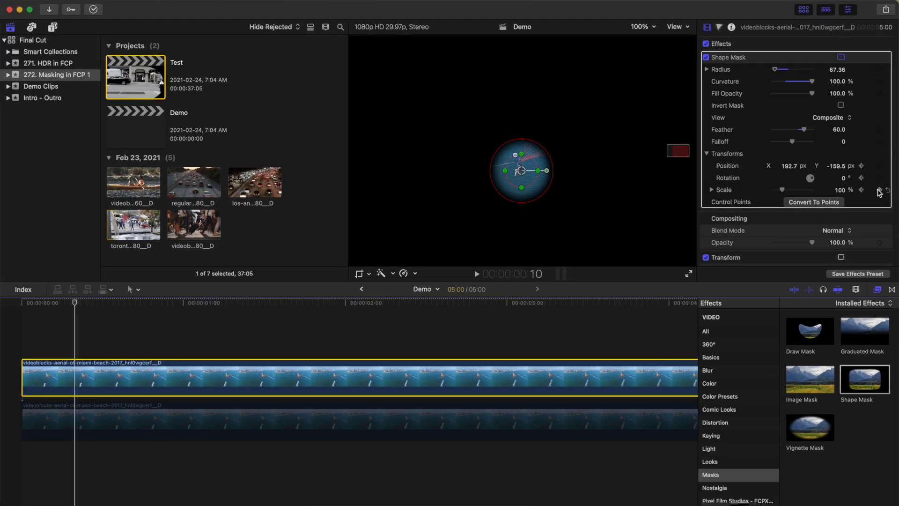
Step: Drag the mask centre onto the parasail later in the clip to keyframe its position
left_click_drag(521, 170, 510, 168)
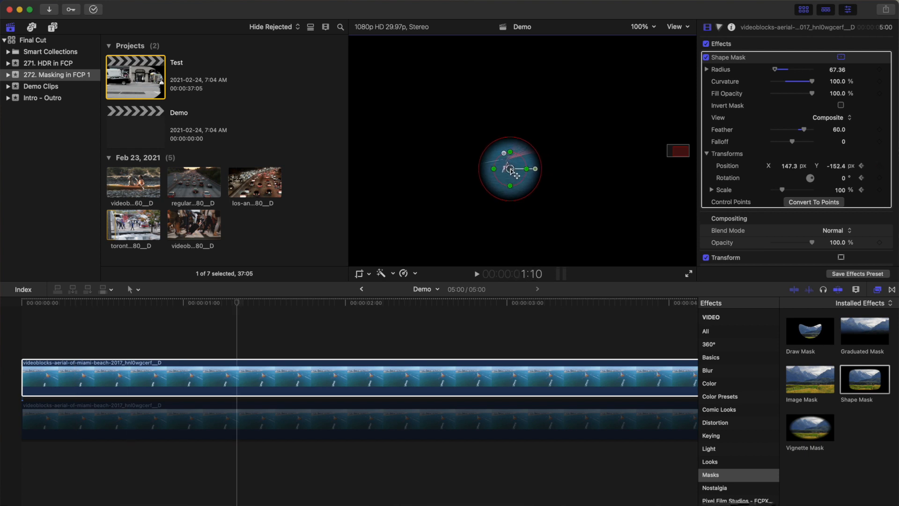
left_click_drag(511, 168, 470, 160)
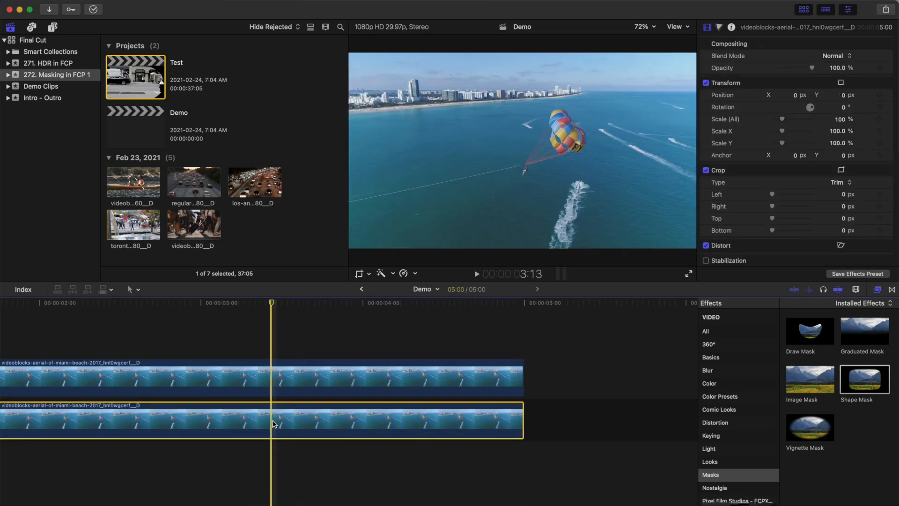
Step: Pull the Color Board's Master exposure puck down to darken the lower beach clip
key("cmd+6")
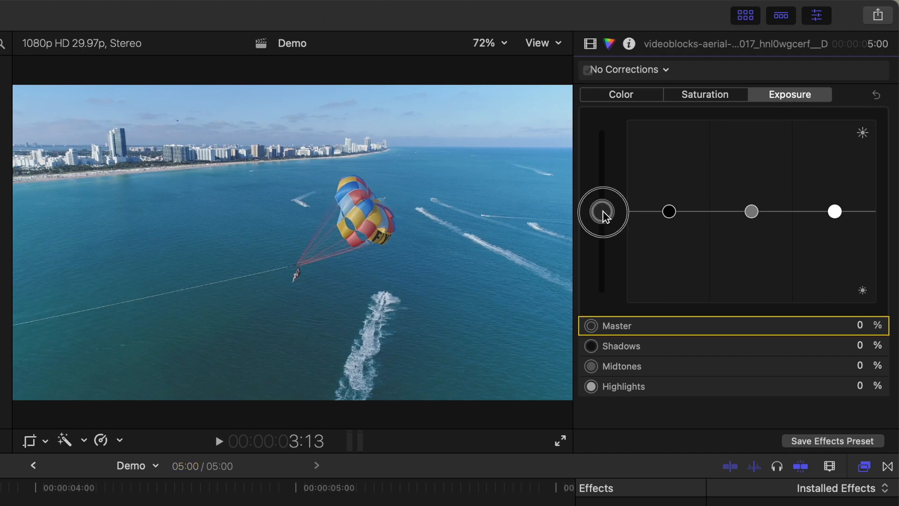
left_click_drag(603, 211, 603, 227)
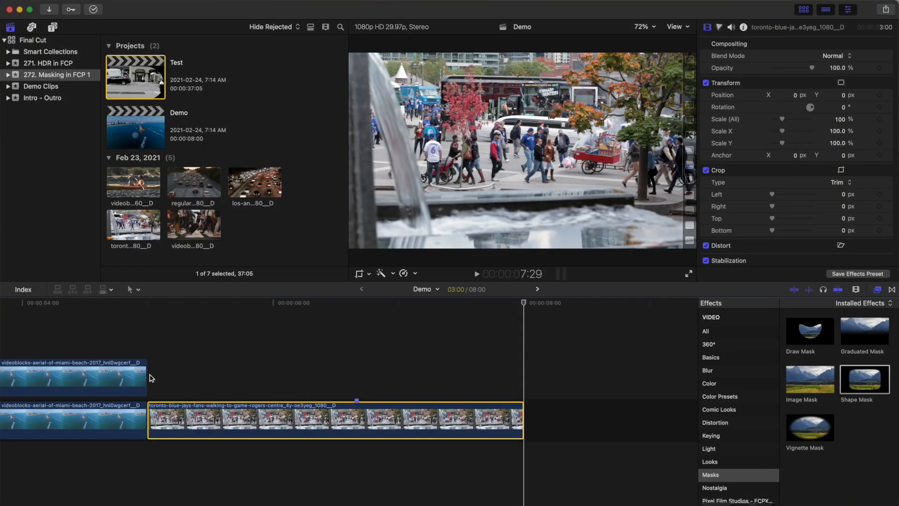
Step: Add a freeze frame of the Toronto street shot stacked above the moving clip
left_click(356, 420)
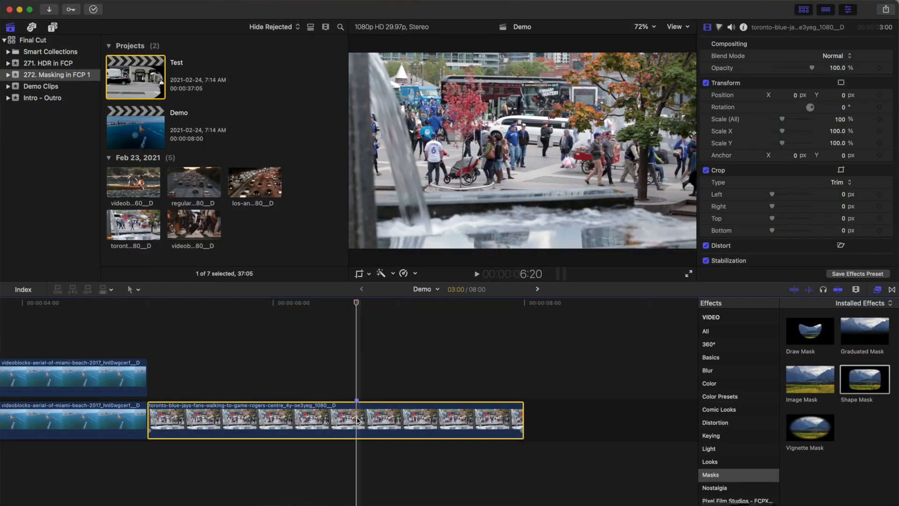
key("shift+f")
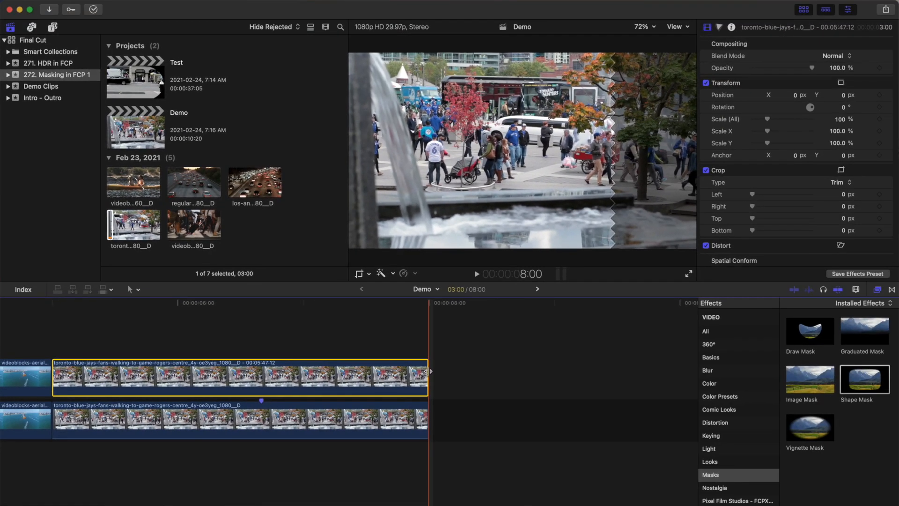
left_click(809, 330)
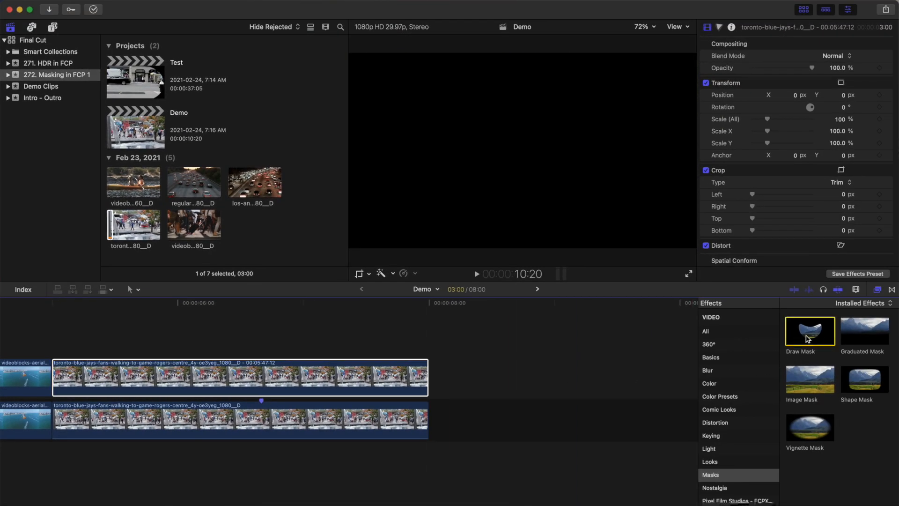
Step: Draw a mask on the freeze frame outlining the street above the fountain wall and tune its Feather
left_click_drag(810, 330, 255, 384)
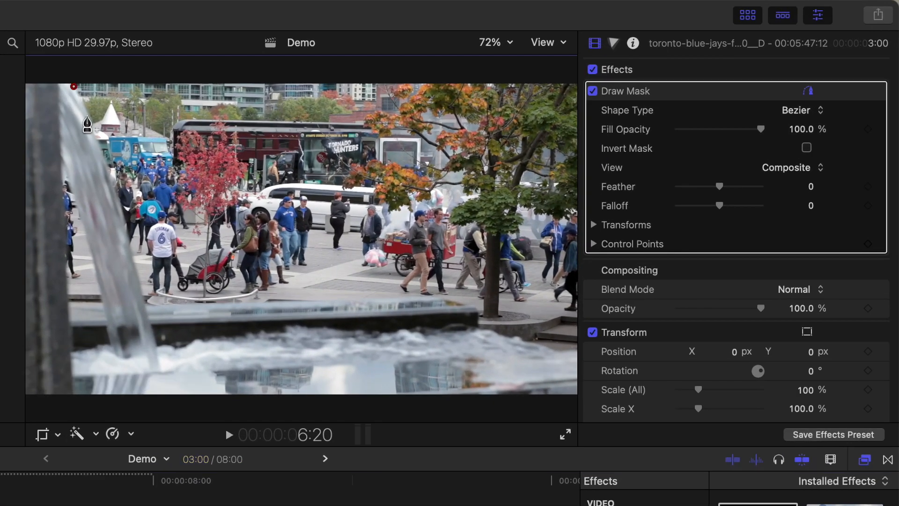
left_click(408, 303)
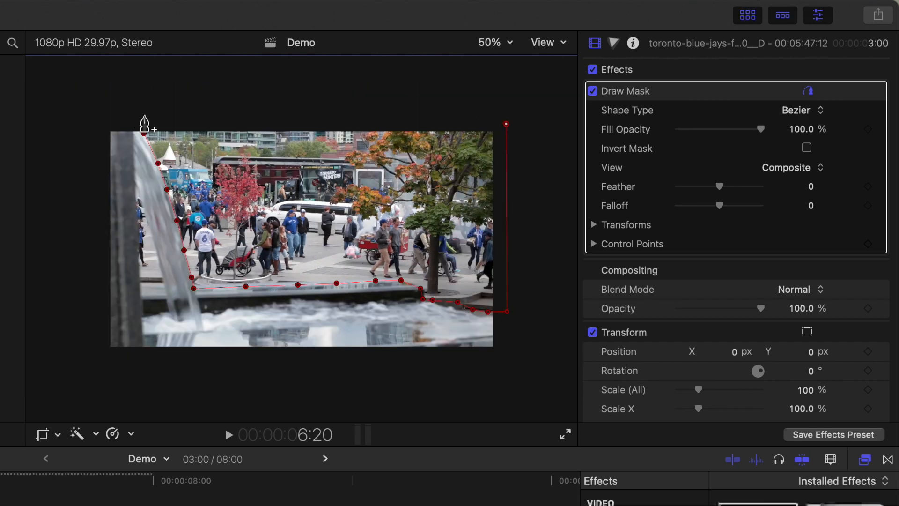
left_click(796, 111)
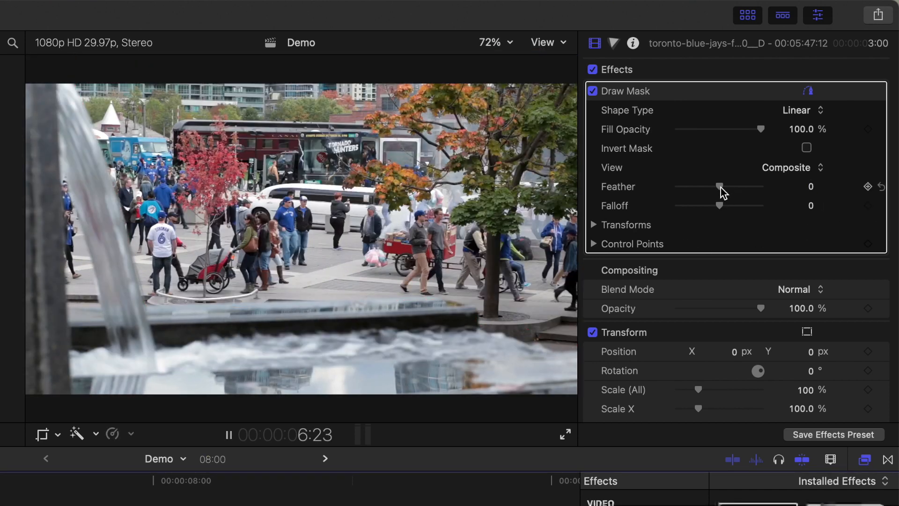
left_click_drag(721, 187, 717, 186)
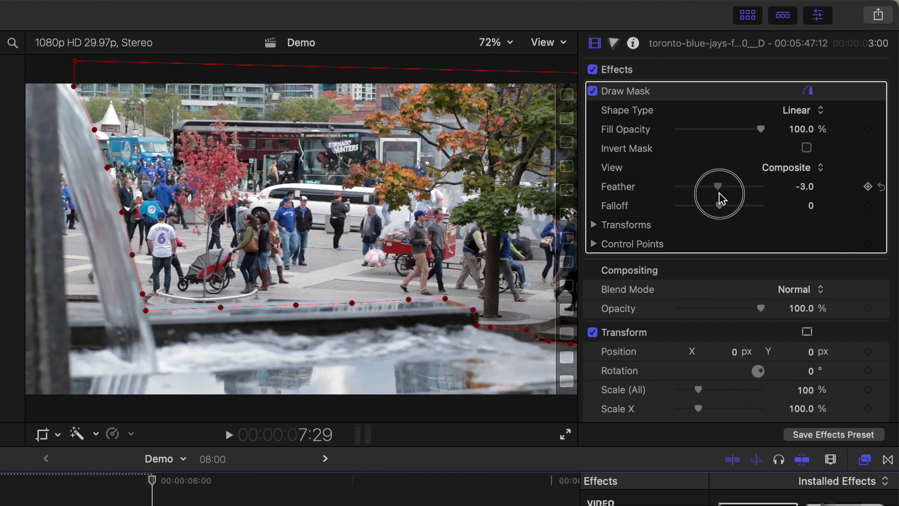
left_click_drag(718, 186, 738, 187)
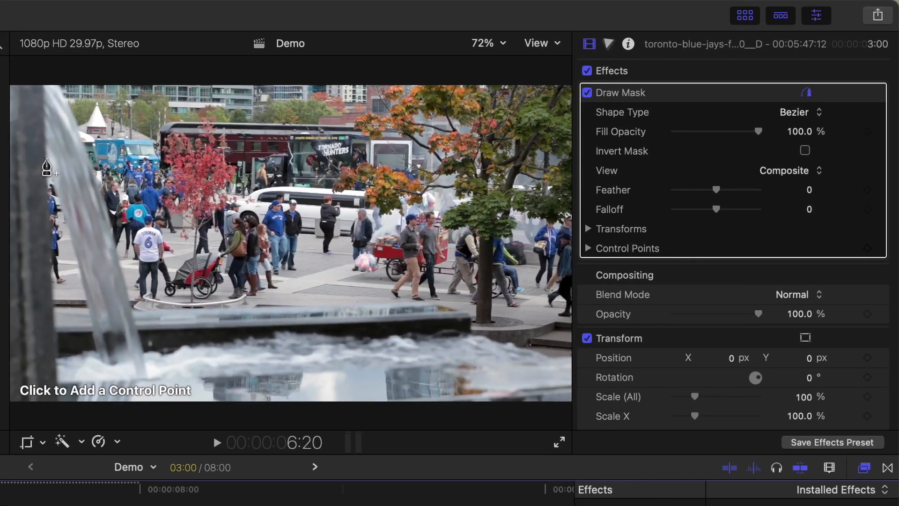
Step: Add mask points tracing the fountain's falling water and soften the mask edge
left_click(51, 184)
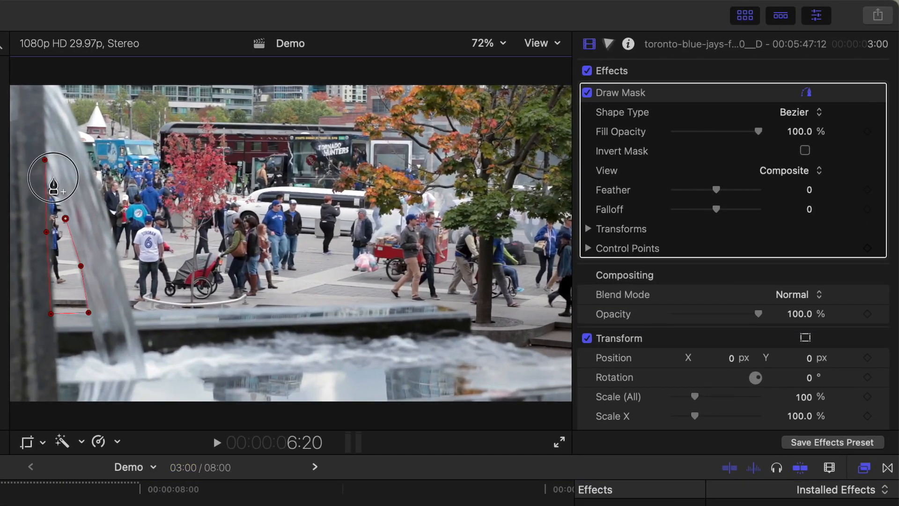
left_click(799, 112)
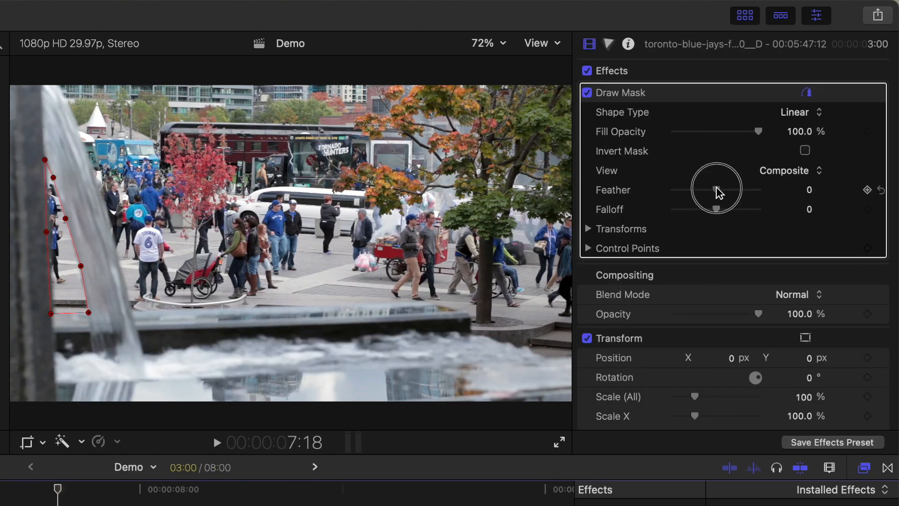
left_click_drag(714, 189, 724, 189)
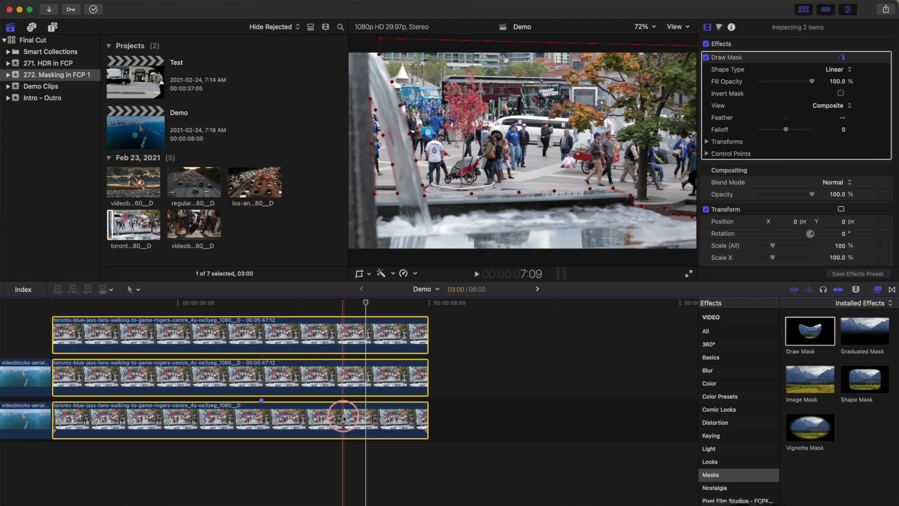
Step: Copy the stacked masked Toronto clips and paste them after the originals
key("cmd+c")
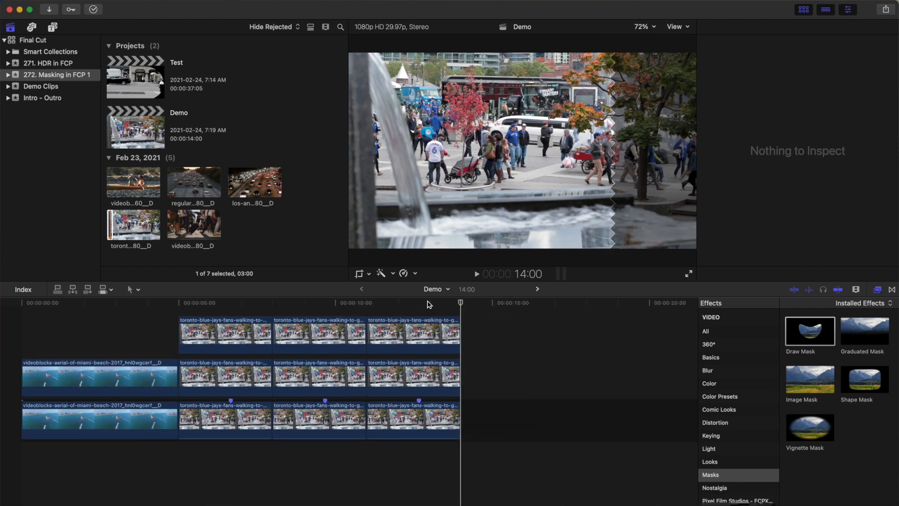
left_click(261, 378)
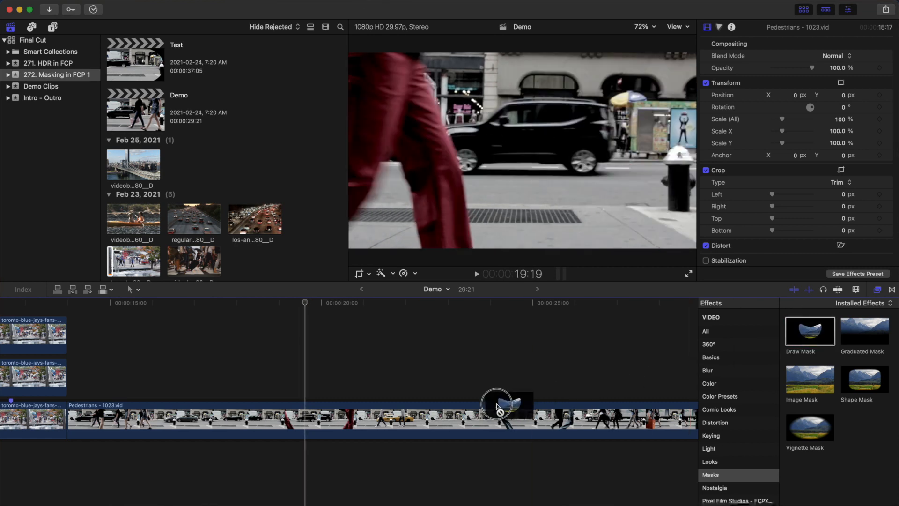
Step: Draw a four-corner mask on the Pedestrians clip and pull its left edge onto the walker's leg
left_click(809, 331)
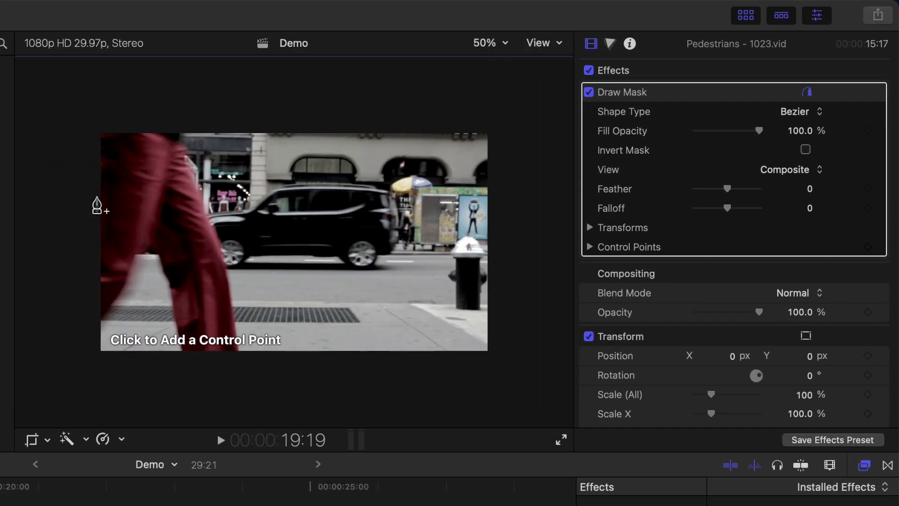
left_click(80, 192)
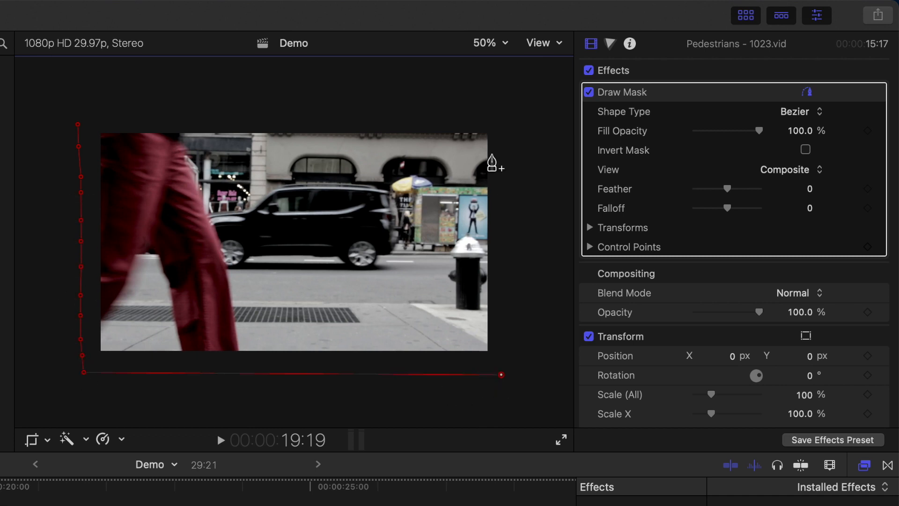
left_click(795, 111)
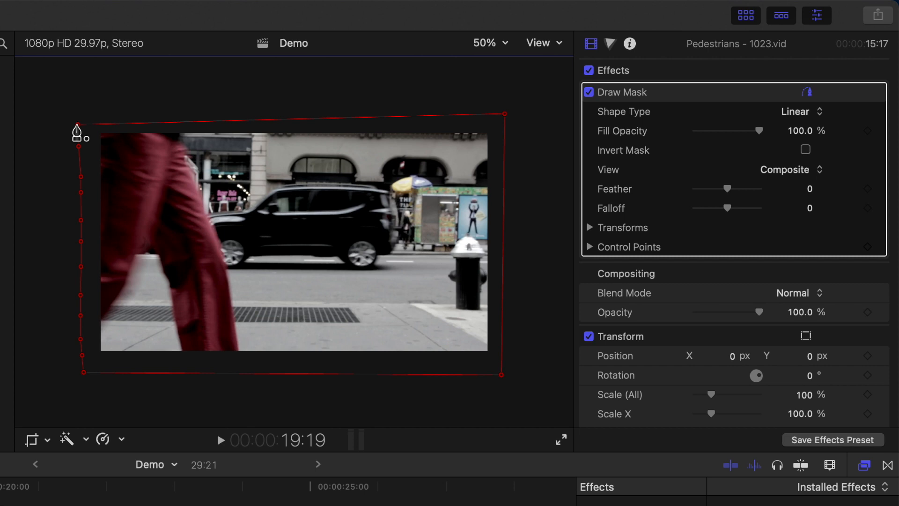
mouse_move(875, 258)
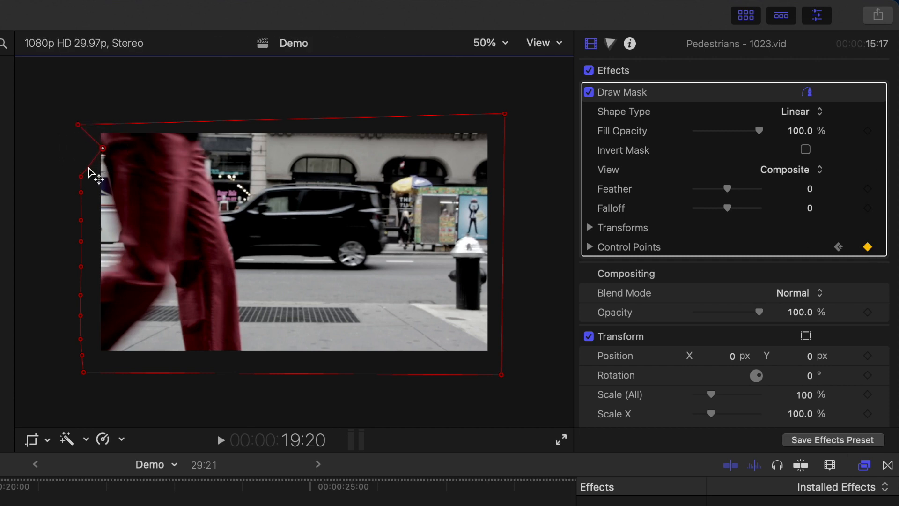
left_click_drag(103, 149, 141, 224)
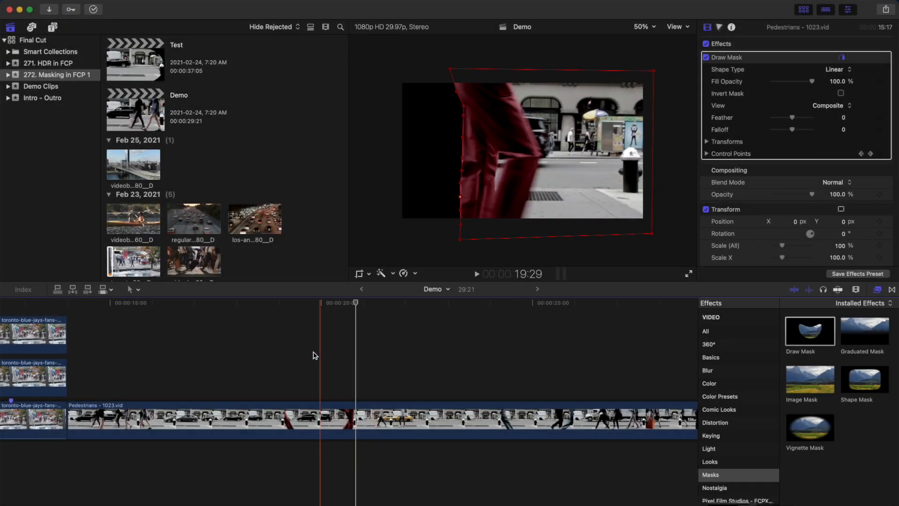
Step: Place the Manhattan bridge clip from the browser beneath the Pedestrians clip
left_click(275, 303)
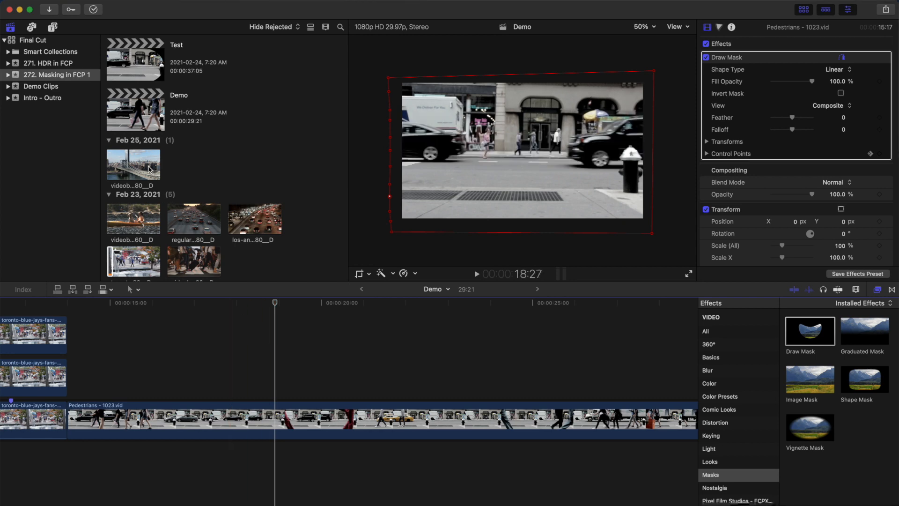
left_click(133, 164)
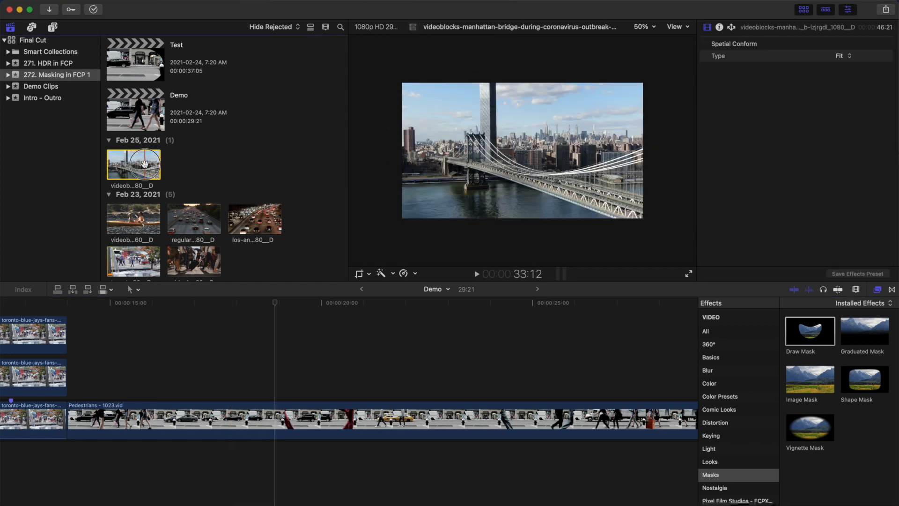
left_click_drag(133, 165, 285, 479)
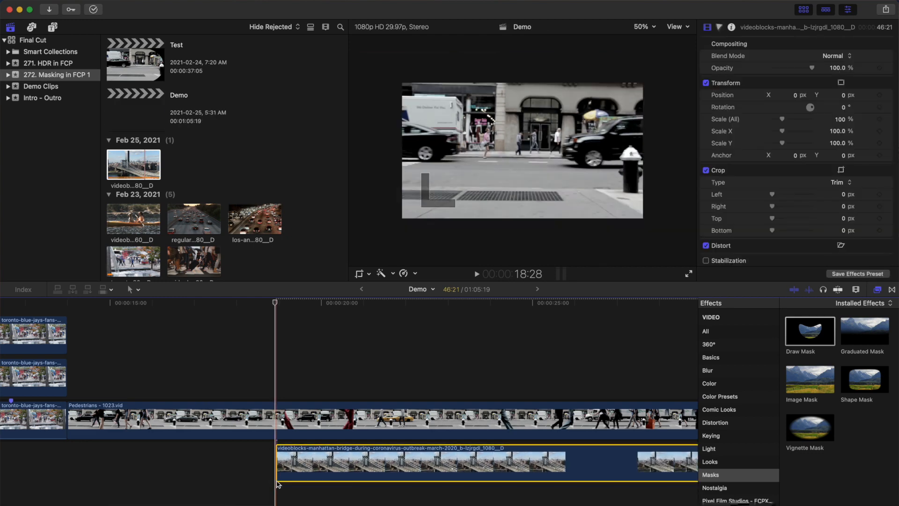
Step: Set the Pedestrians mask Feather to about 6 for a slightly softened wipe edge
left_click(381, 377)
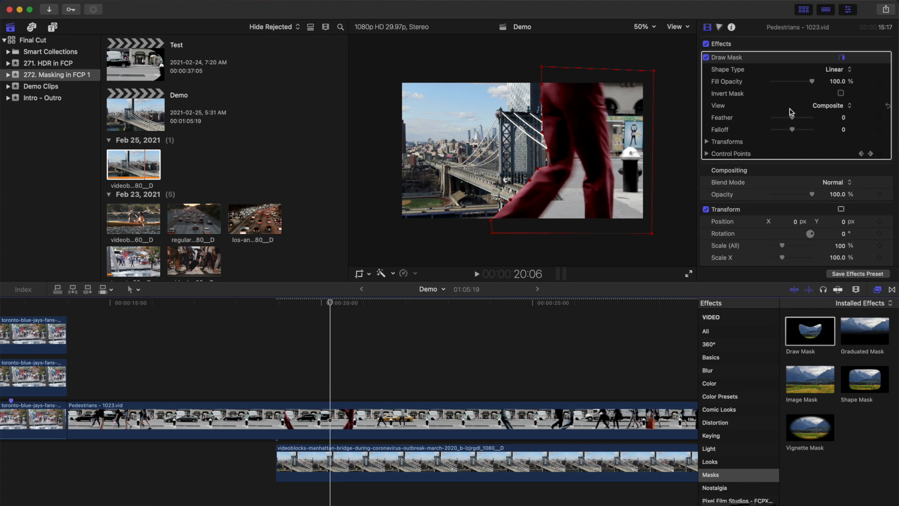
left_click_drag(797, 118, 802, 118)
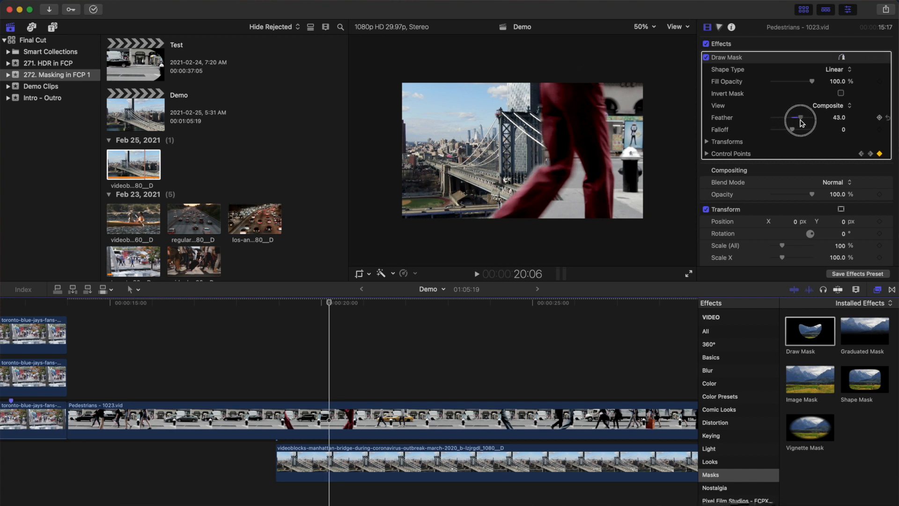
left_click_drag(800, 118, 795, 118)
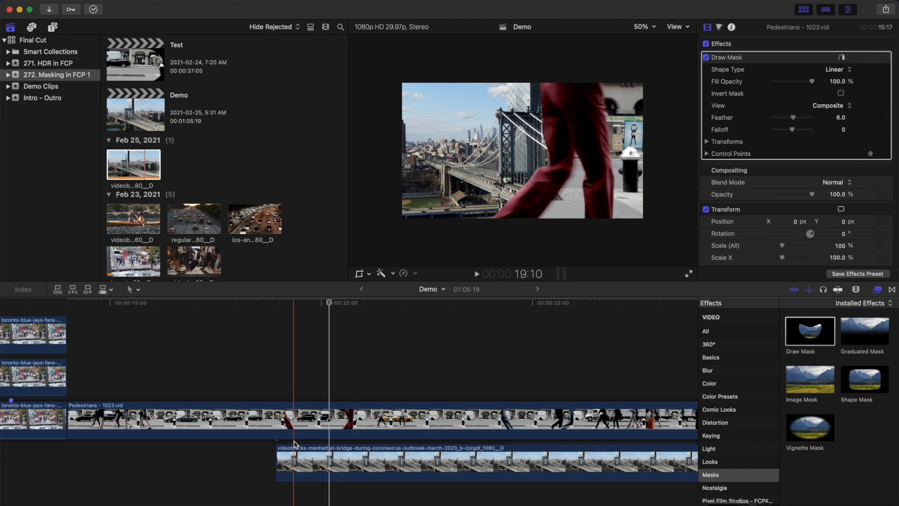